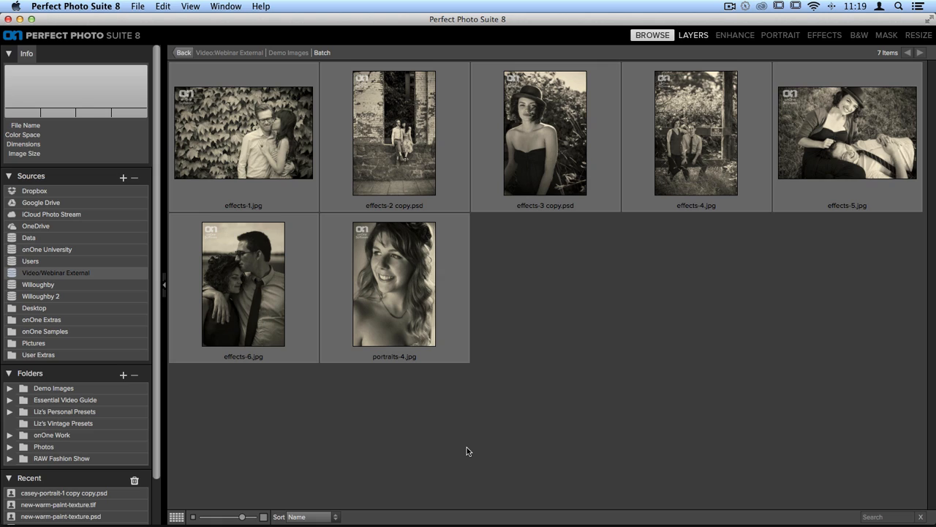
mouse_move(247, 230)
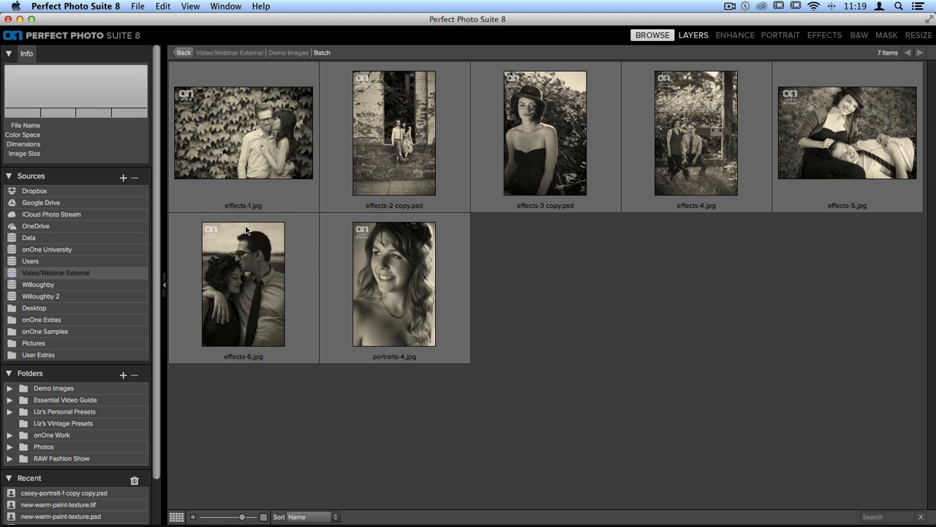
Step: Select the seven portraits in the Batch folder for batch processing
left_click(242, 132)
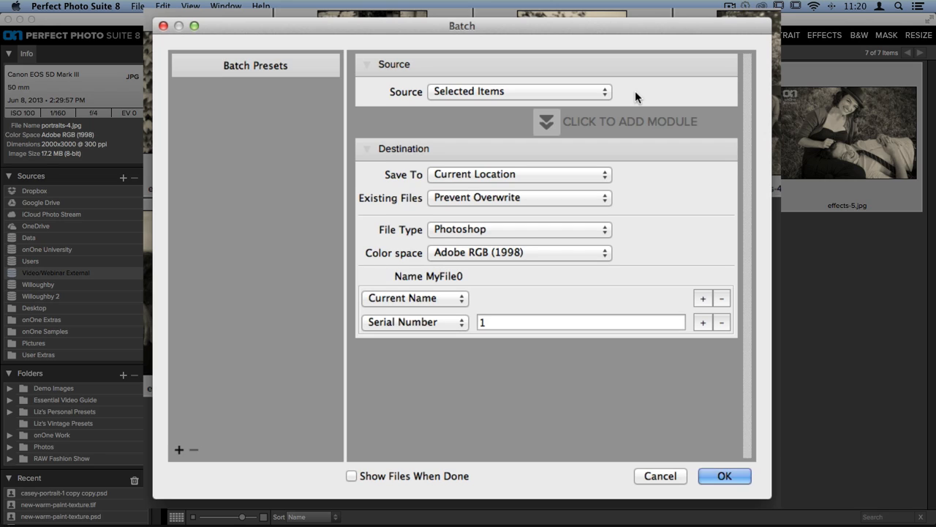
Step: Add the Perfect Resize module and switch it to custom Image Resizing
left_click(546, 121)
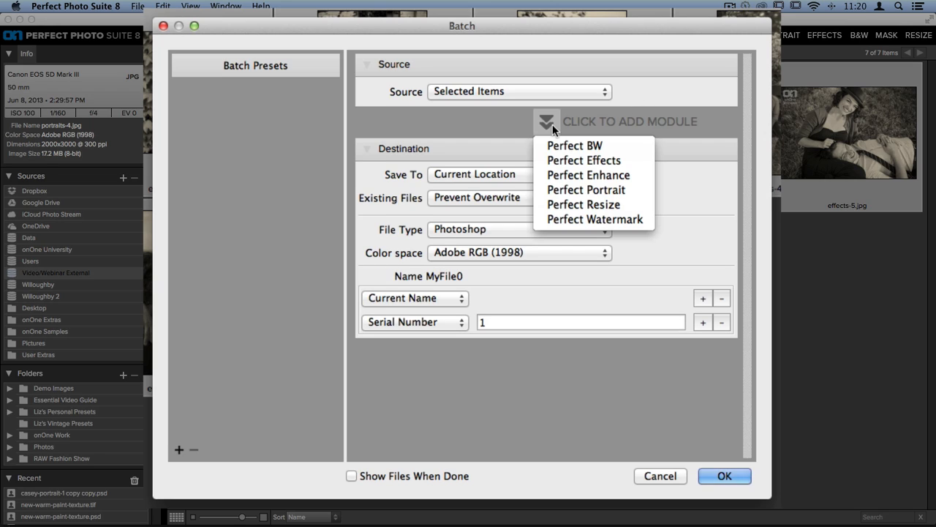
mouse_move(559, 137)
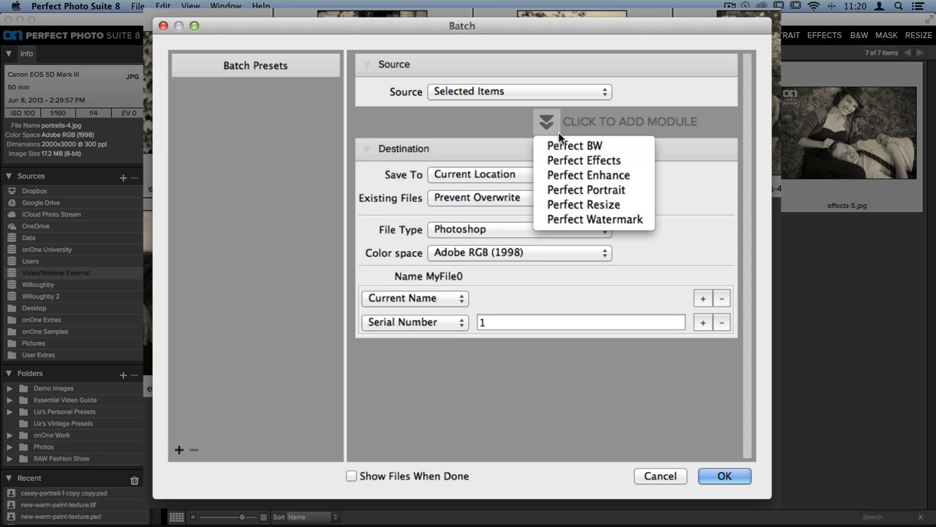
left_click(584, 204)
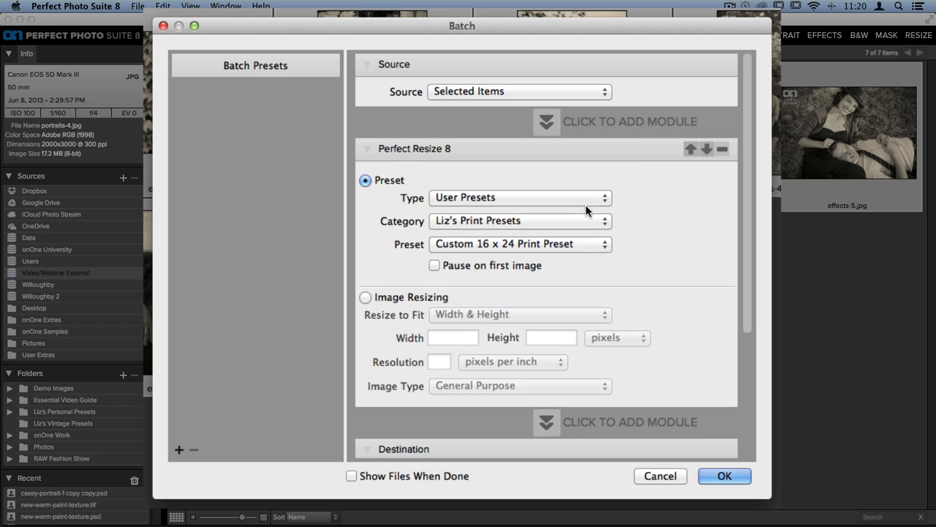
mouse_move(662, 261)
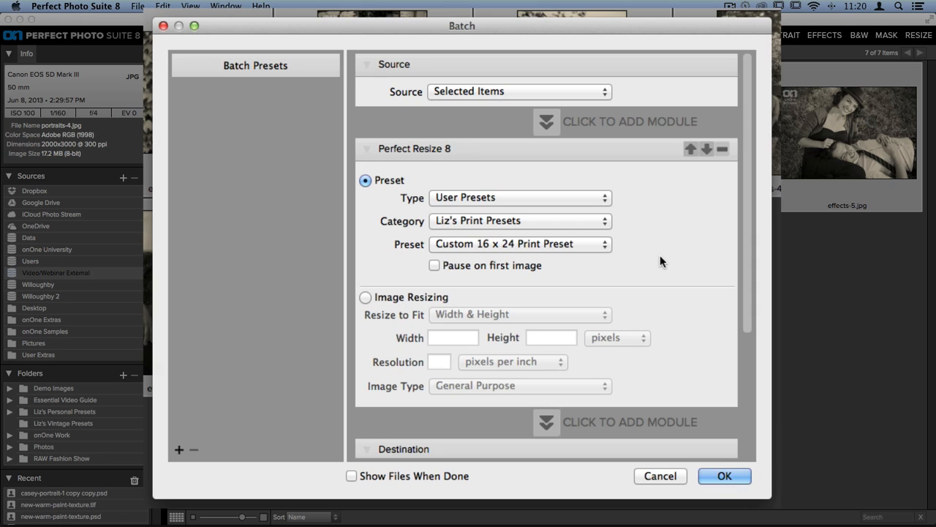
mouse_move(630, 283)
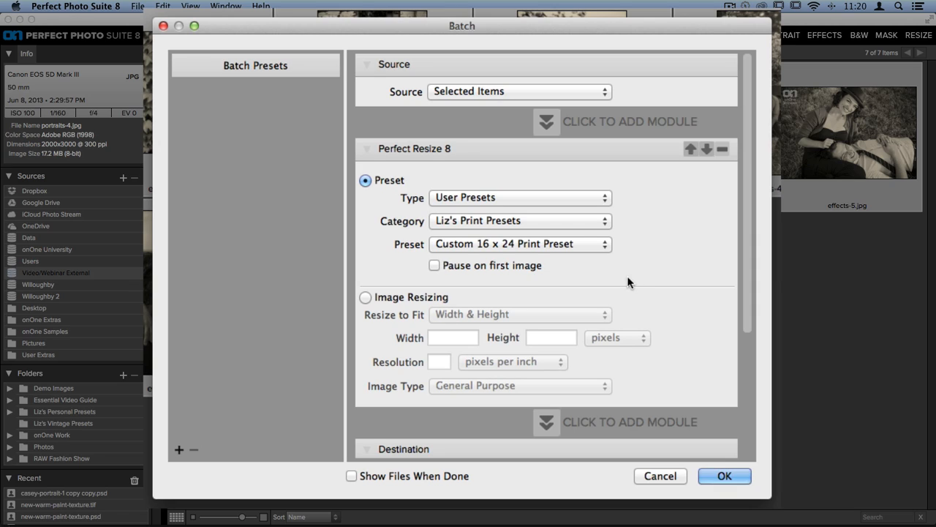
mouse_move(479, 303)
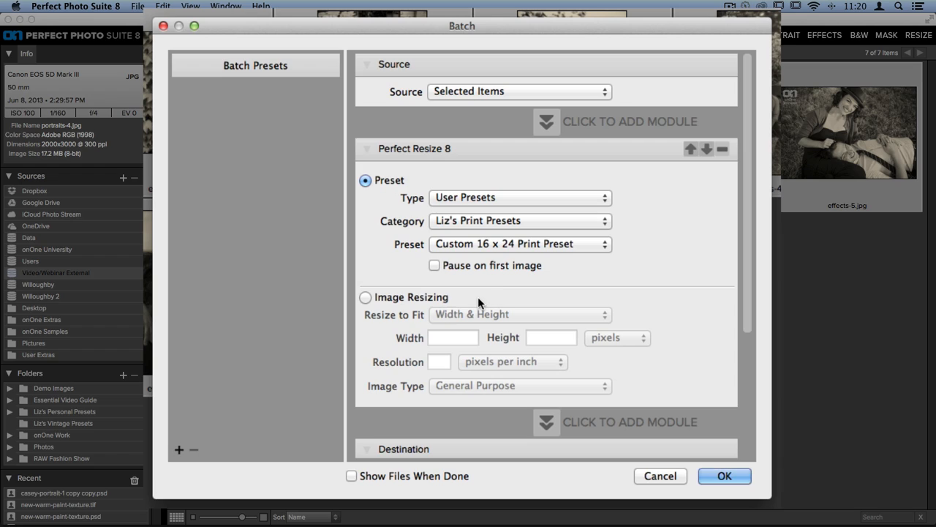
left_click(365, 297)
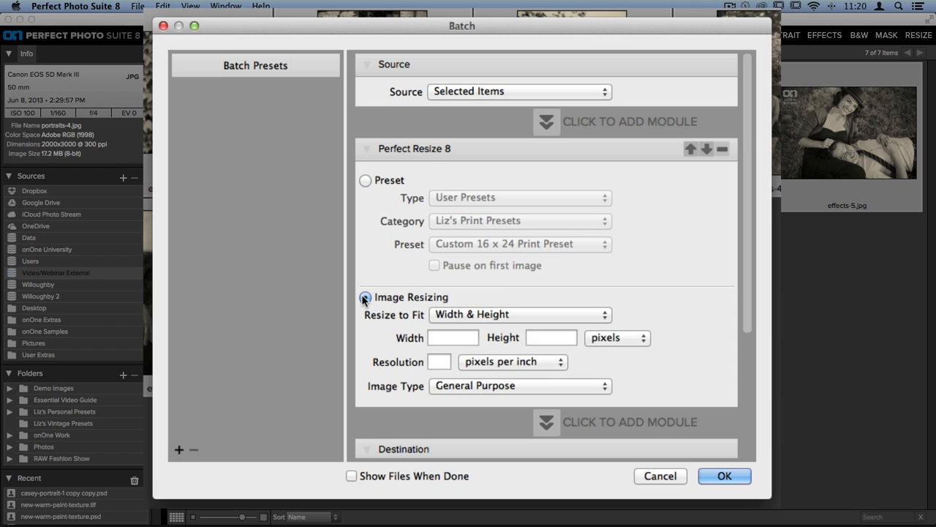
Step: Fit the long edge to 900 pixels at 72 ppi, keeping General Purpose type
left_click(365, 297)
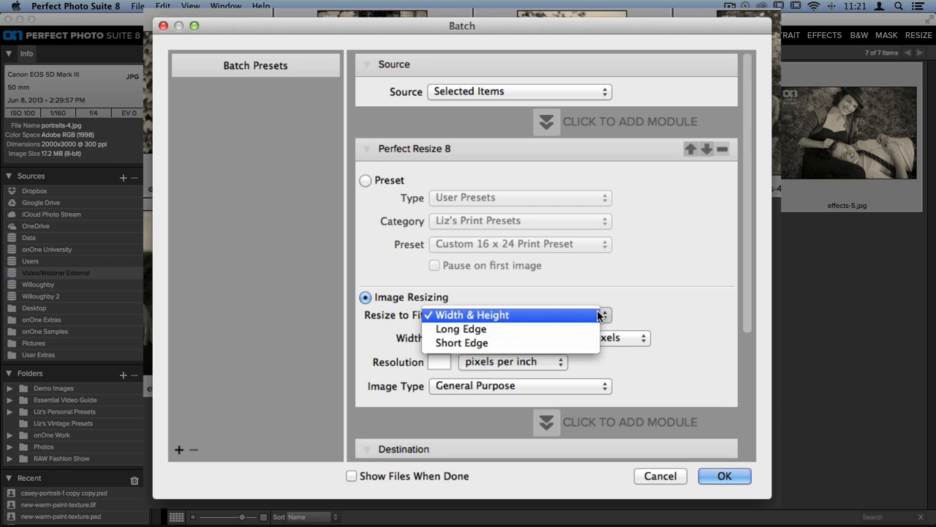
mouse_move(460, 328)
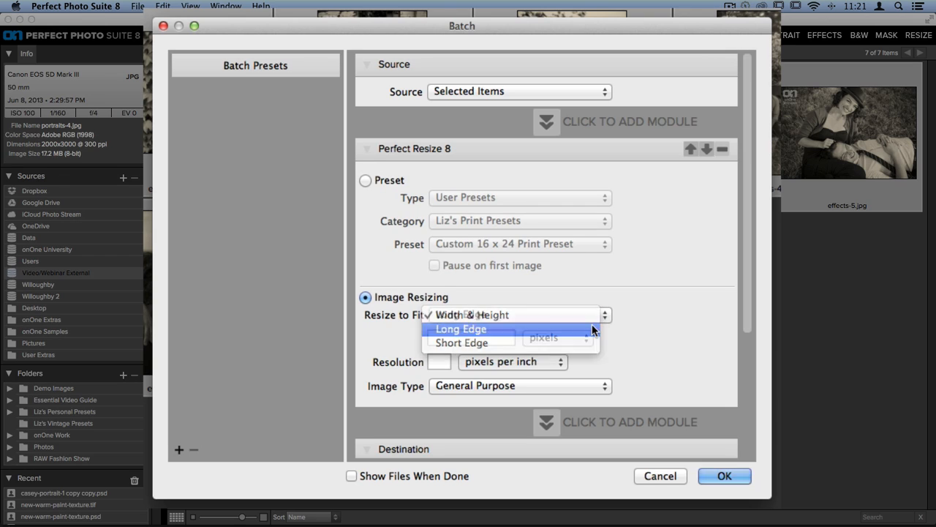
left_click(461, 329)
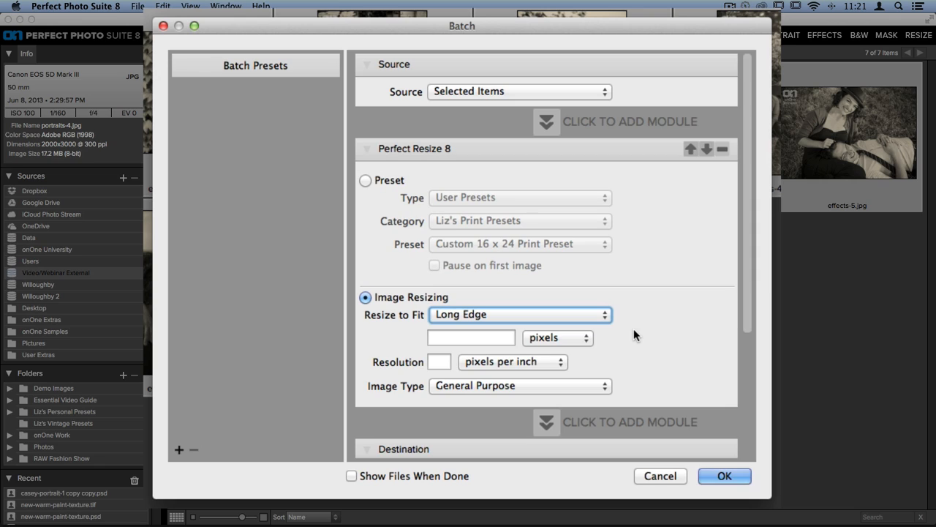
left_click(470, 337)
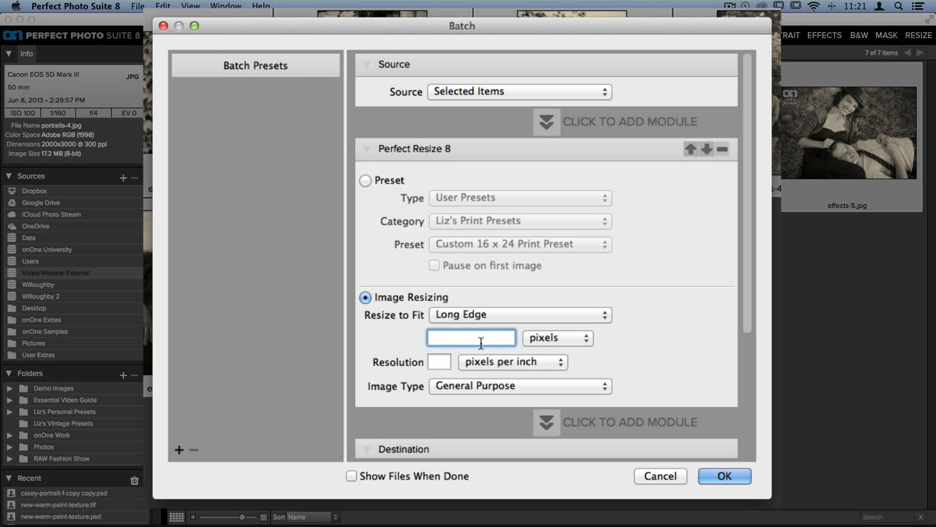
type("900")
left_click(439, 361)
type("7")
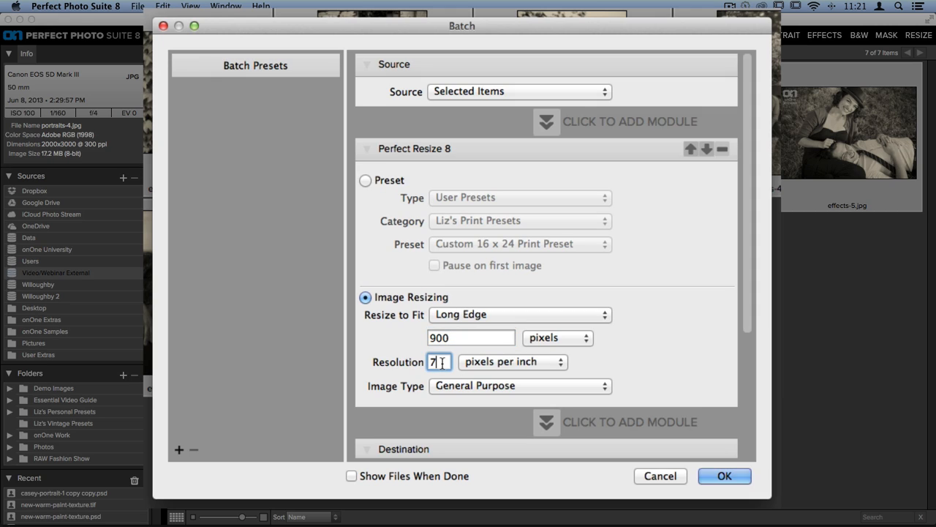
type("2")
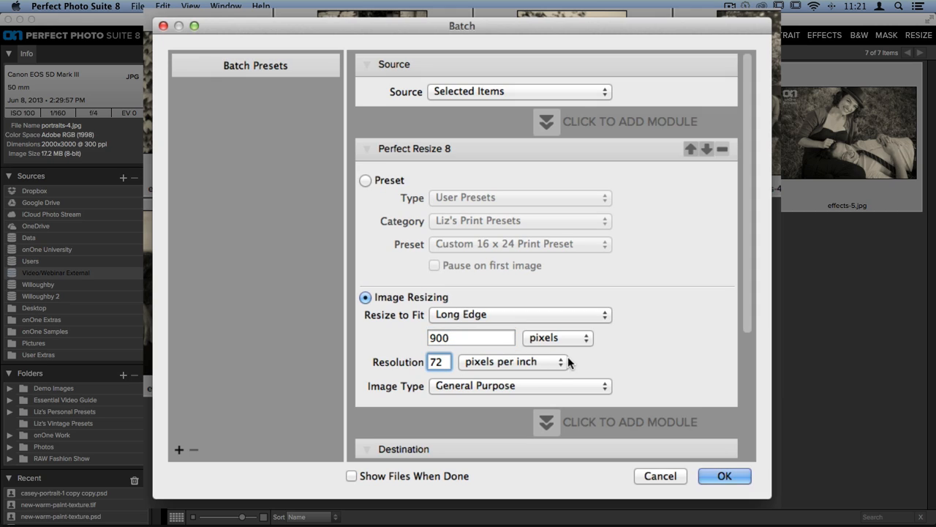
mouse_move(583, 367)
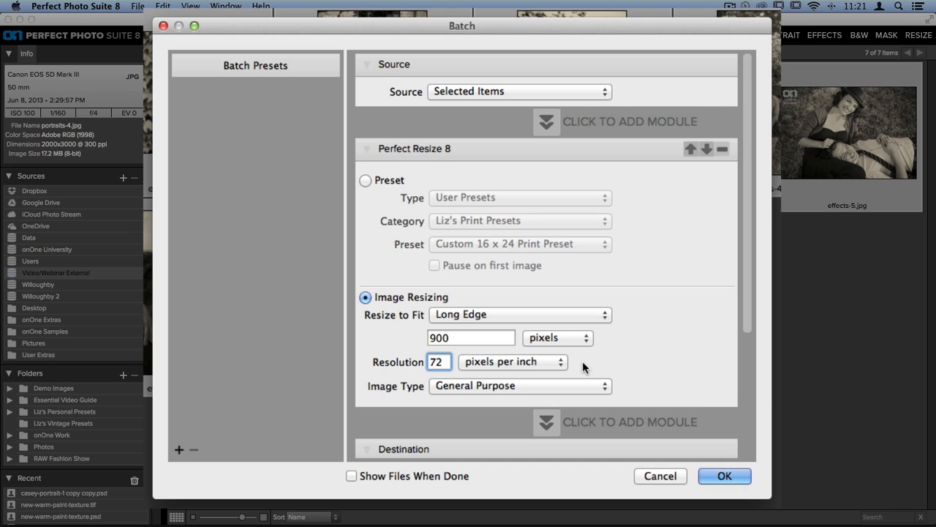
mouse_move(603, 381)
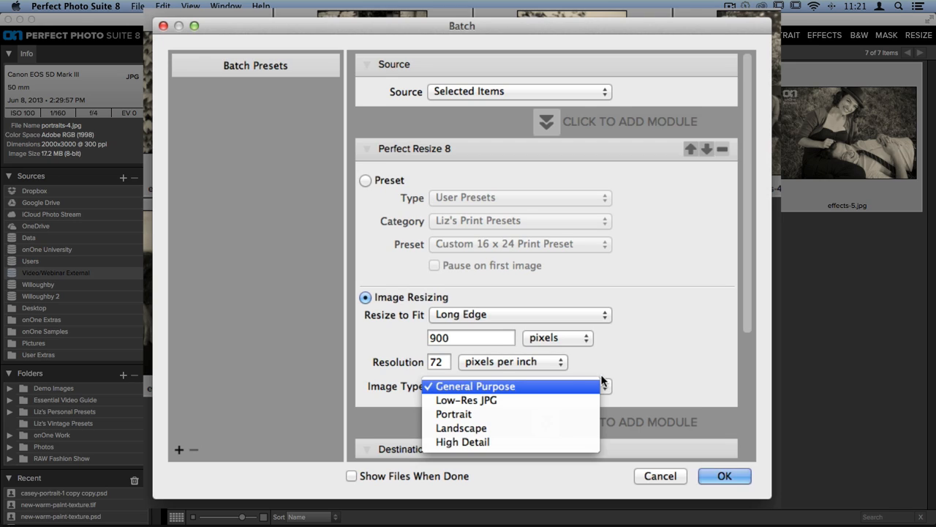
left_click(475, 385)
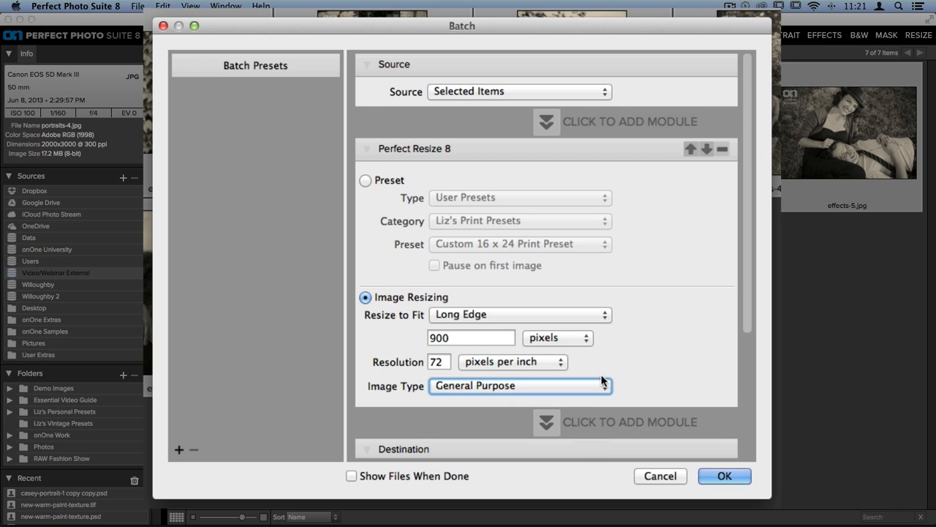
Step: Keep saving in the current location with Prevent Overwrite for existing files
scroll("down", 3)
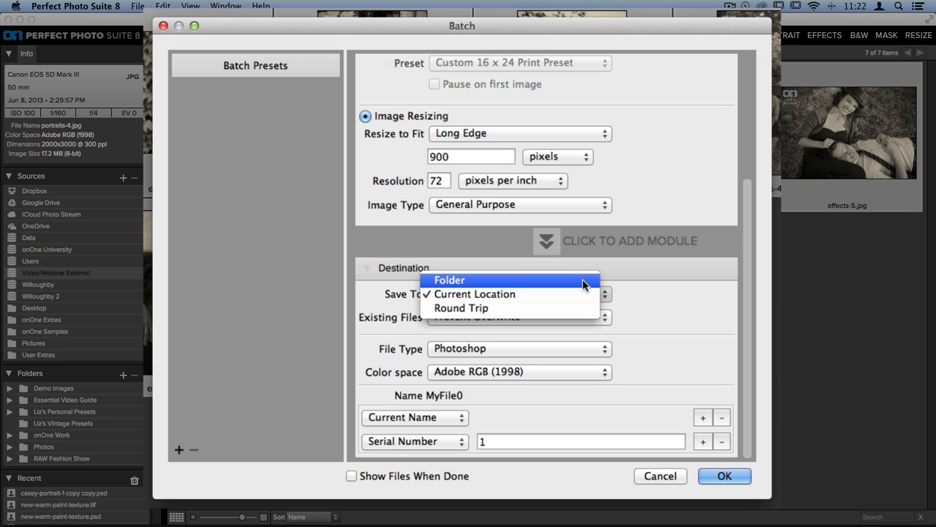
left_click(474, 293)
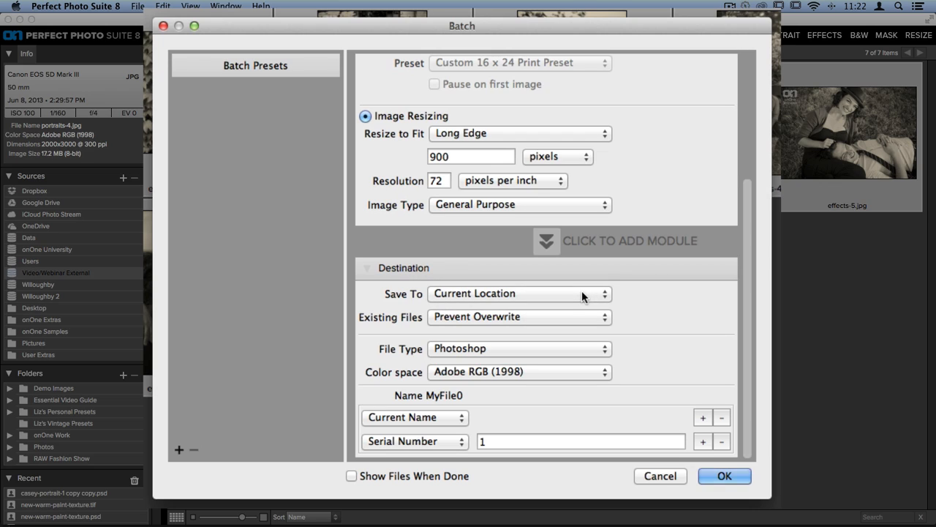
mouse_move(602, 324)
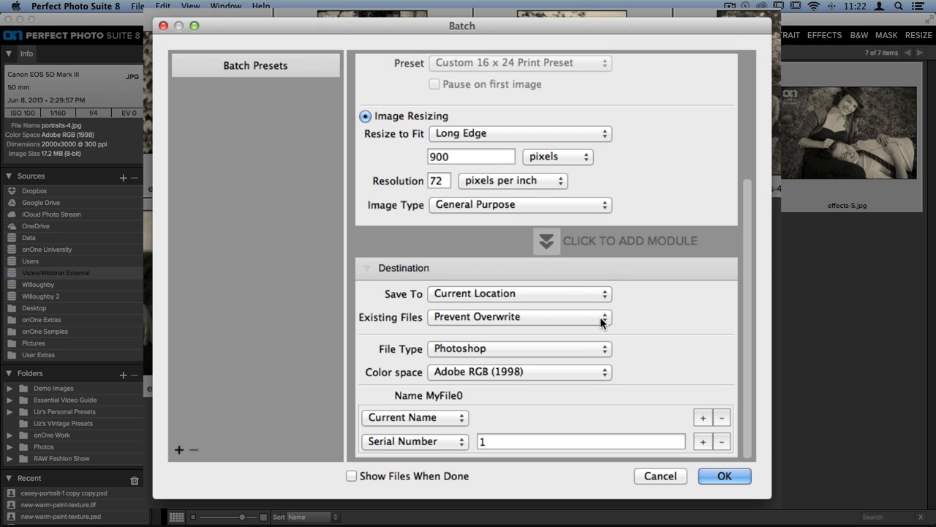
left_click(604, 317)
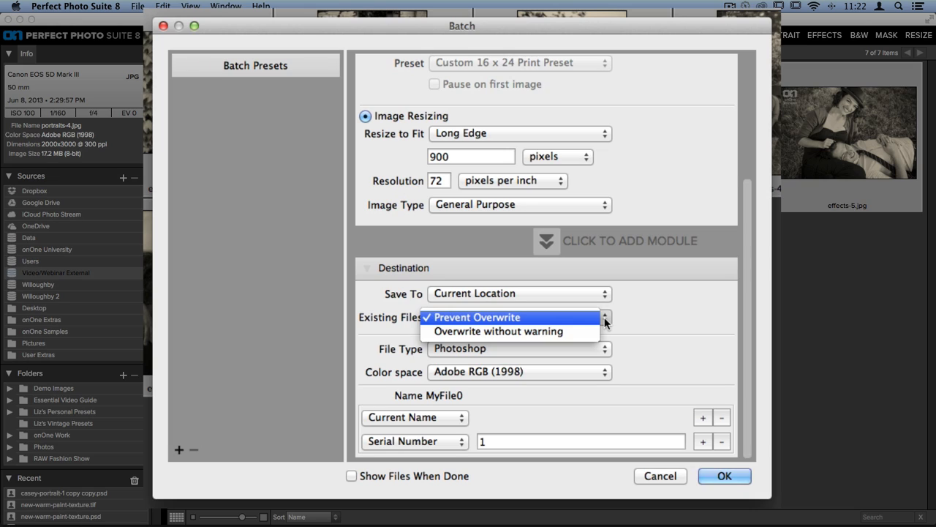
left_click(476, 316)
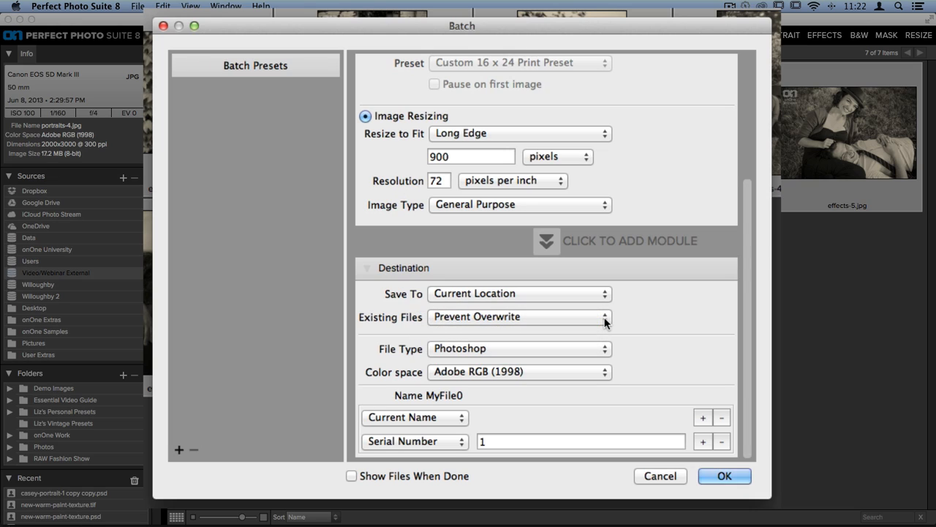
mouse_move(604, 354)
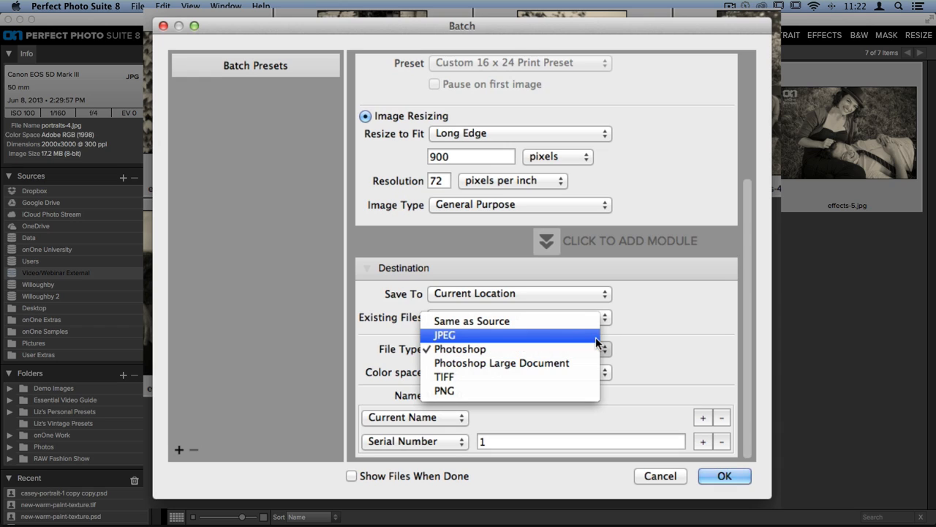
Step: Save the output as JPEG in the sRGB IEC61966-2.1 colour space
left_click(445, 334)
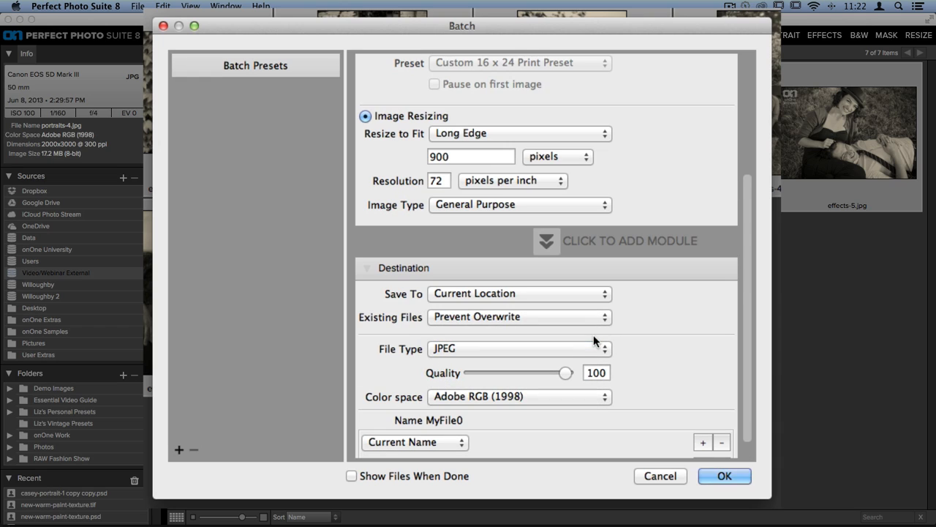
mouse_move(622, 392)
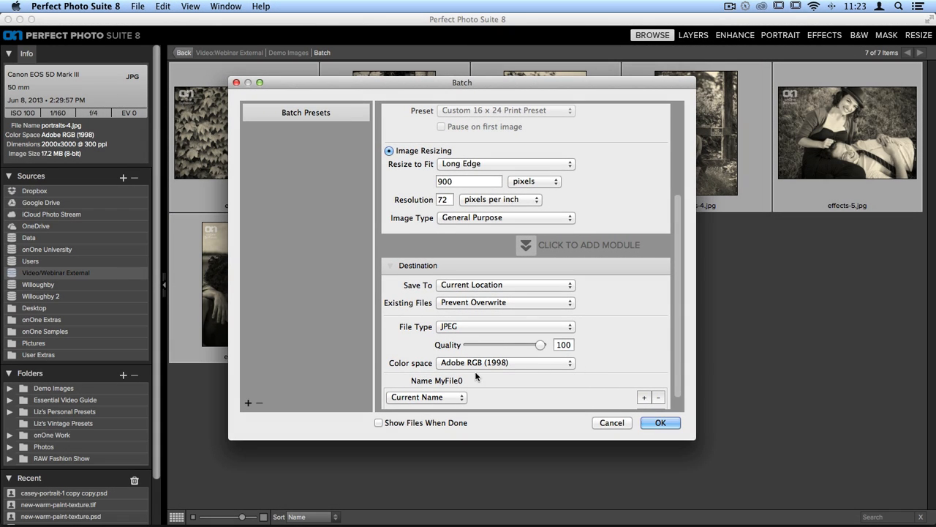
left_click(504, 362)
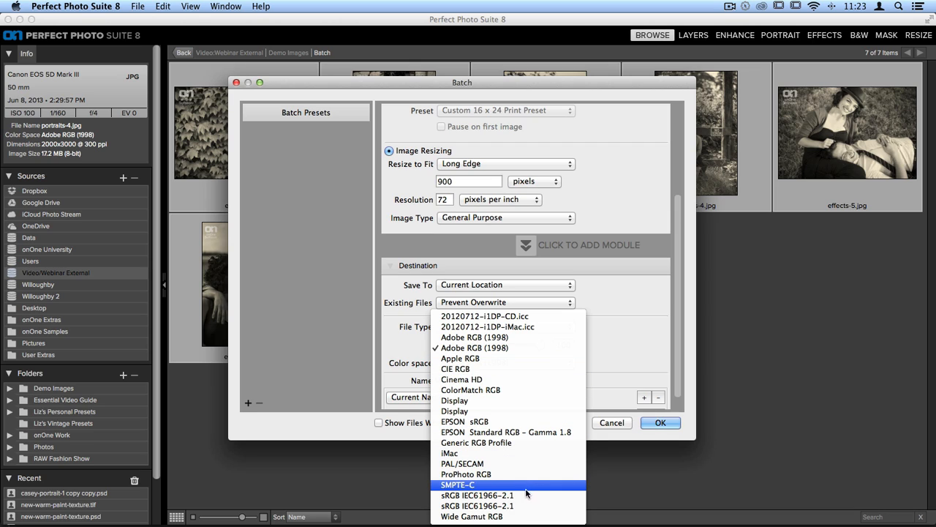
left_click(476, 495)
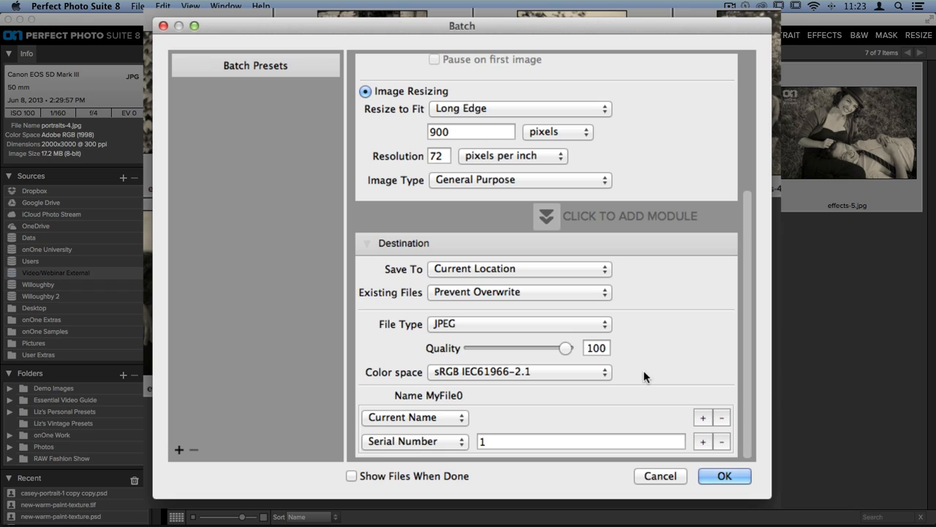
mouse_move(473, 420)
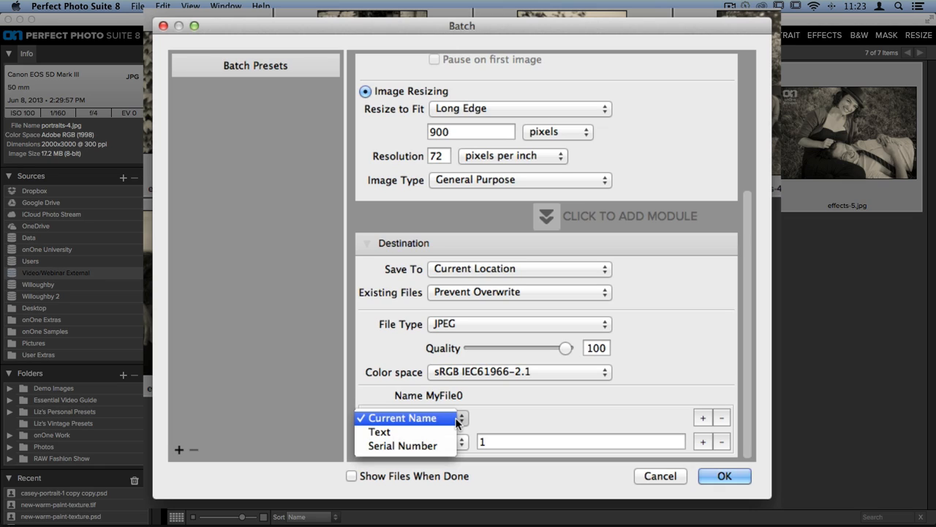
mouse_move(452, 430)
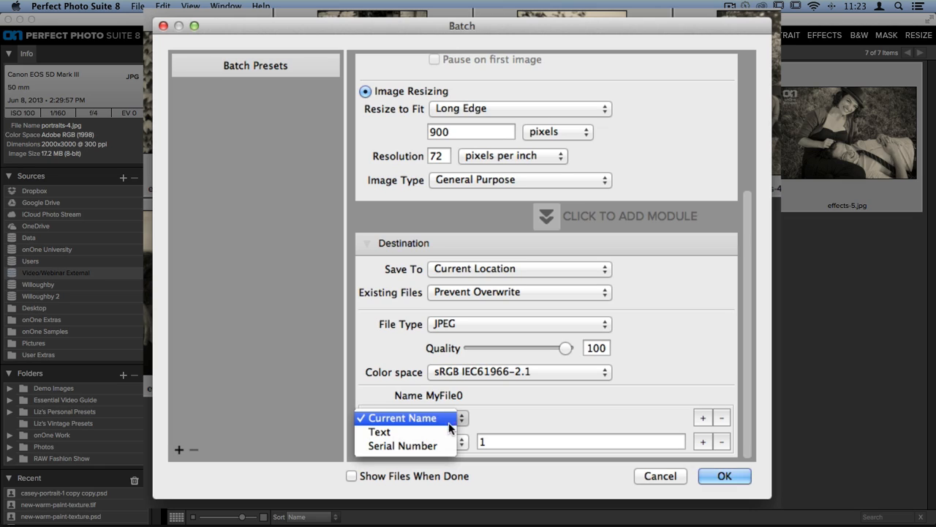
Step: Set the first name part to the text 'web-portraits-' before the serial number
left_click(399, 432)
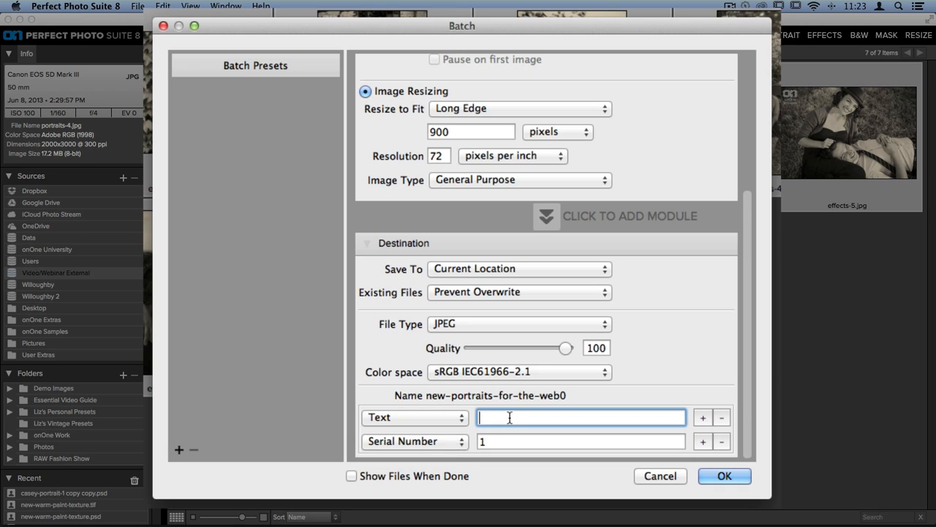
type("web")
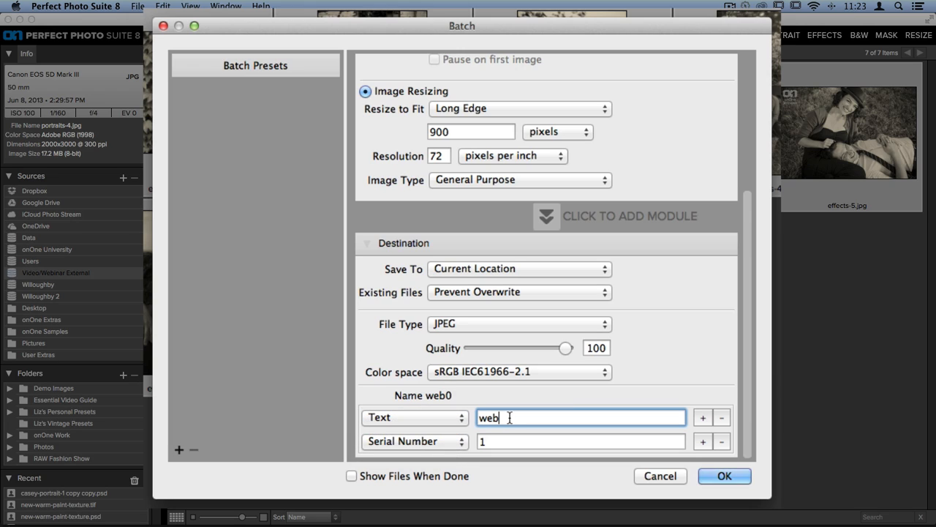
type("-portraits-")
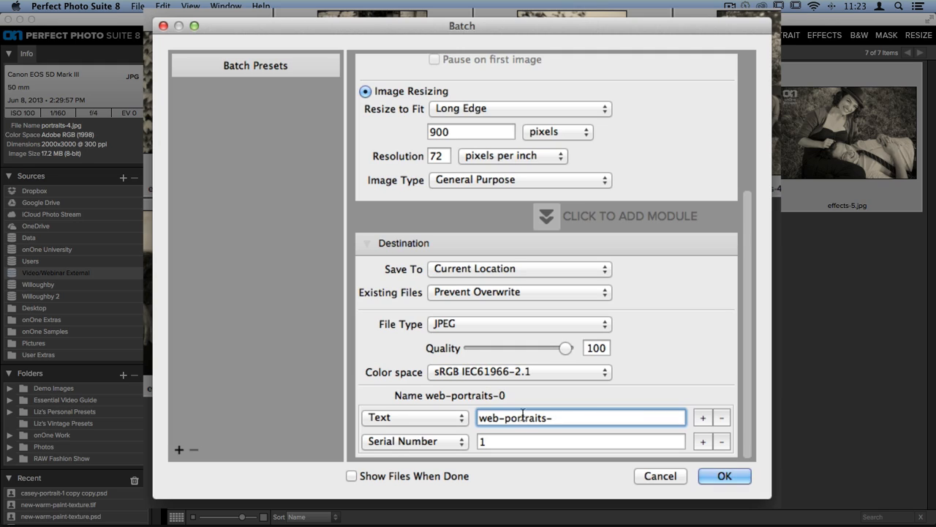
mouse_move(581, 400)
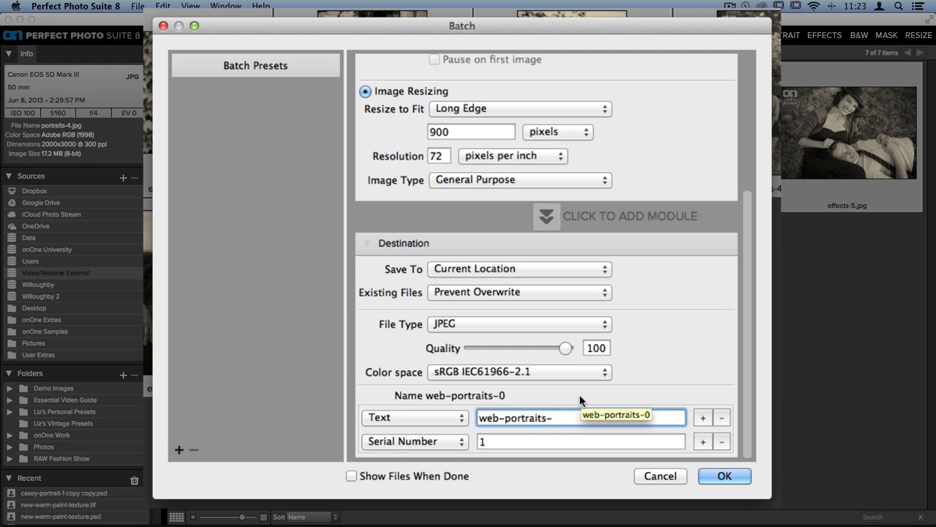
mouse_move(578, 400)
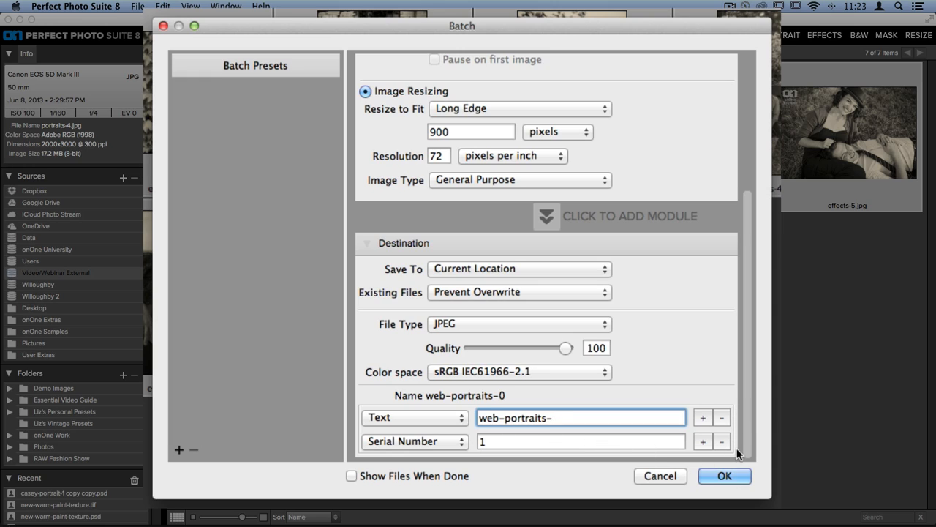
mouse_move(682, 445)
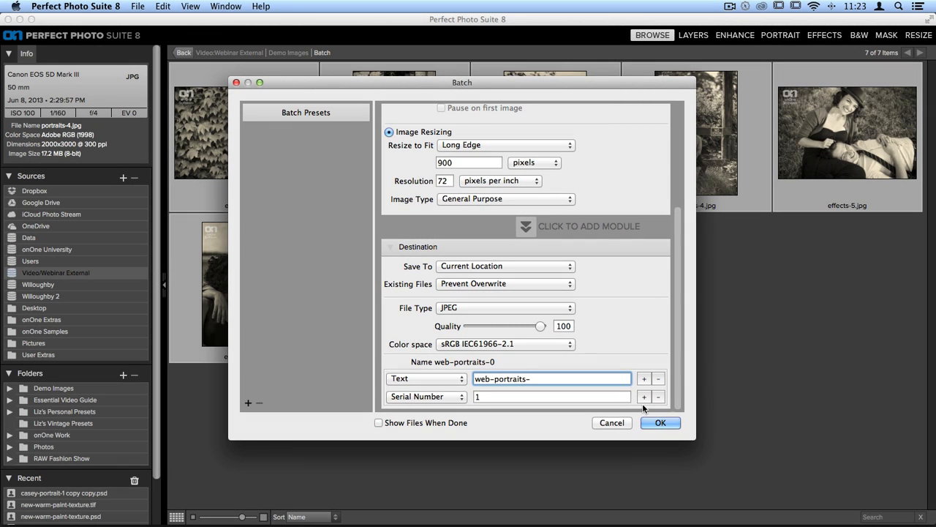
Step: Run the batch on all seven portraits and dismiss the completion message
left_click(660, 423)
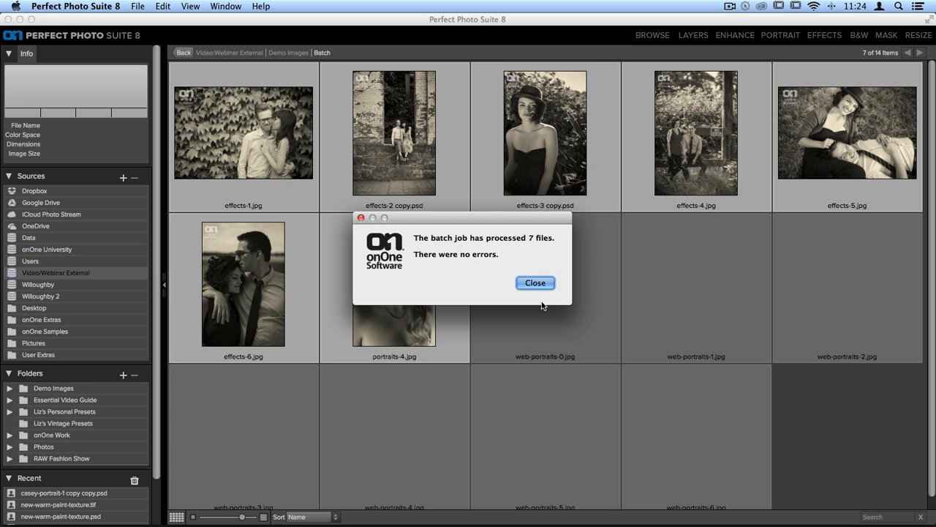
left_click(534, 282)
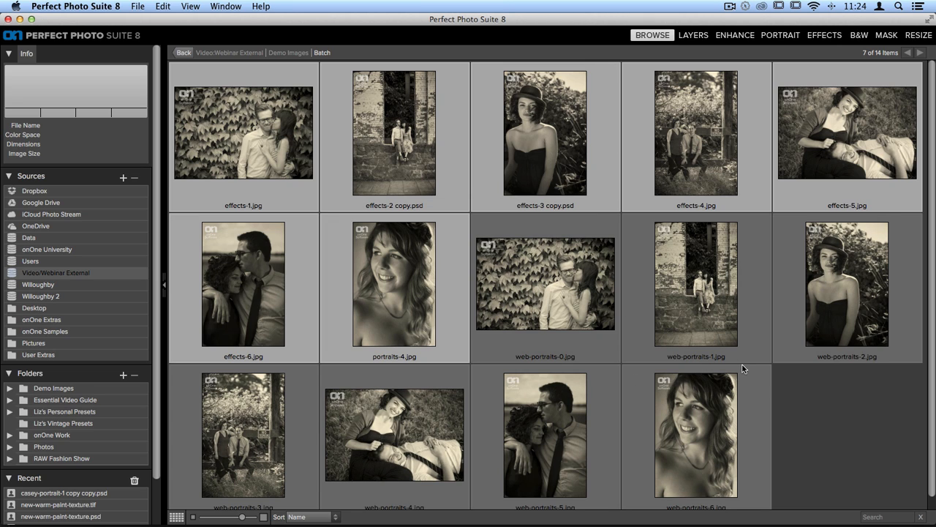
mouse_move(814, 413)
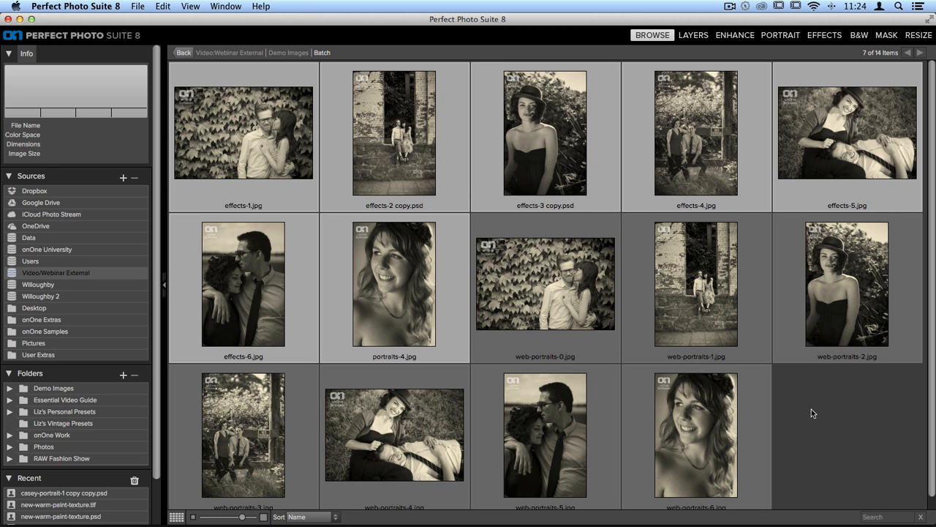